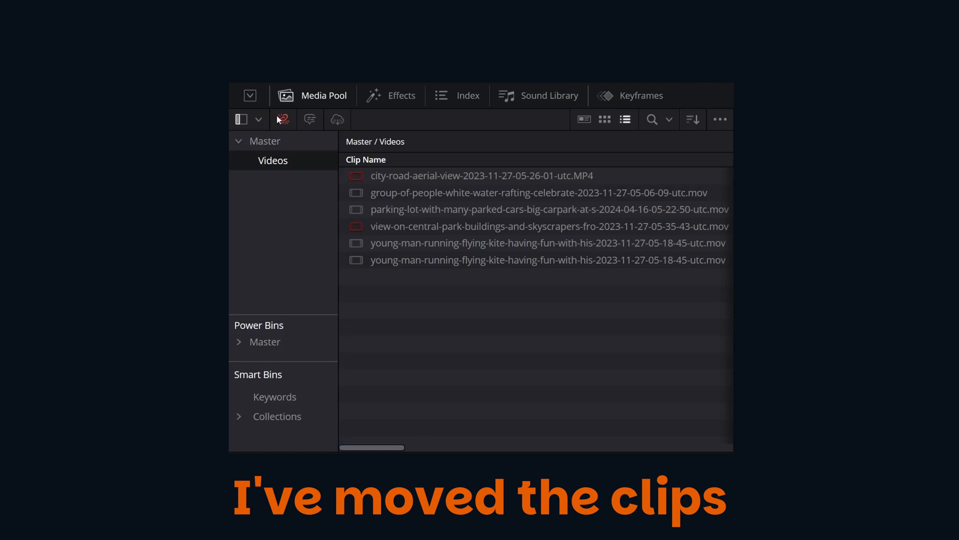
# Start Relink Media for the two missing clips and choose to locate a new source folder.
pyautogui.click(282, 119)
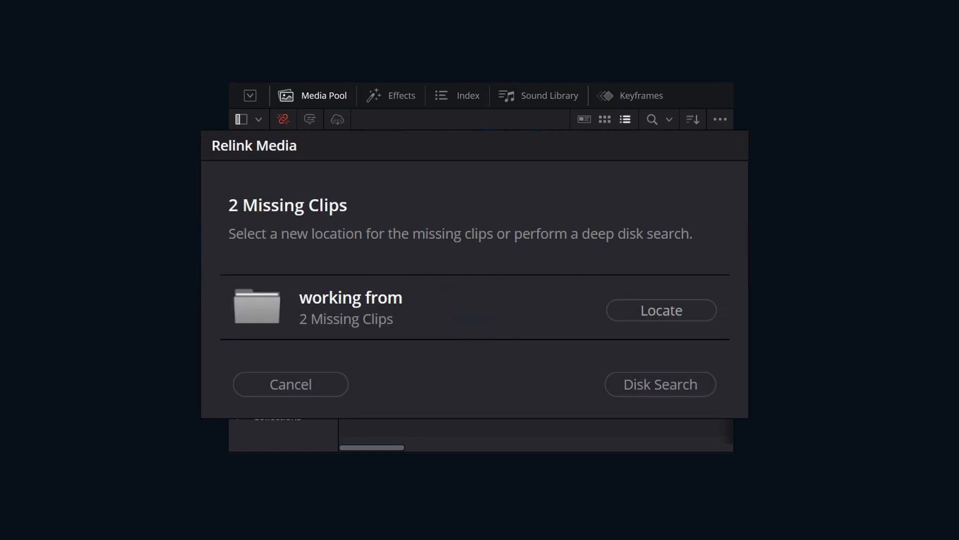
pyautogui.click(660, 310)
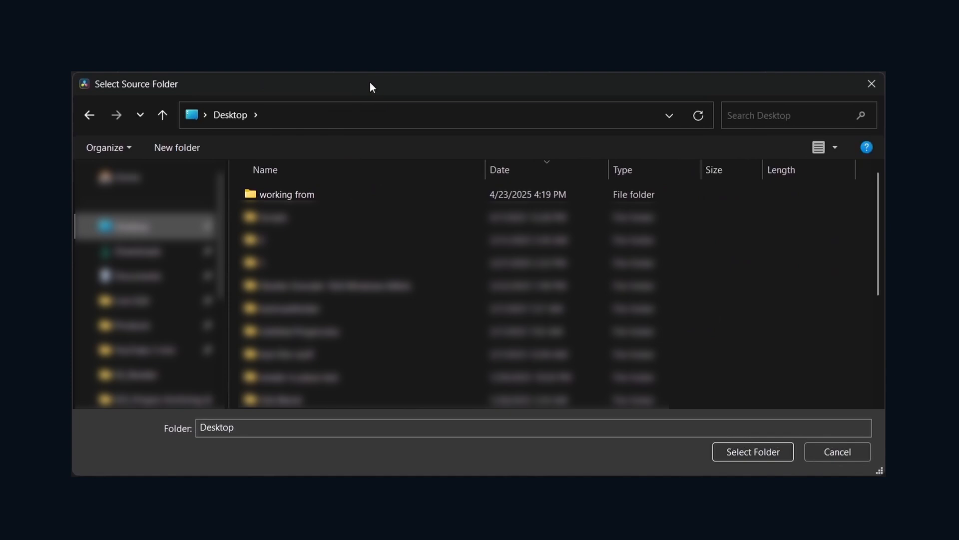
# Browse into the working from folder, then back out to the Relink Media summary.
pyautogui.doubleClick(286, 195)
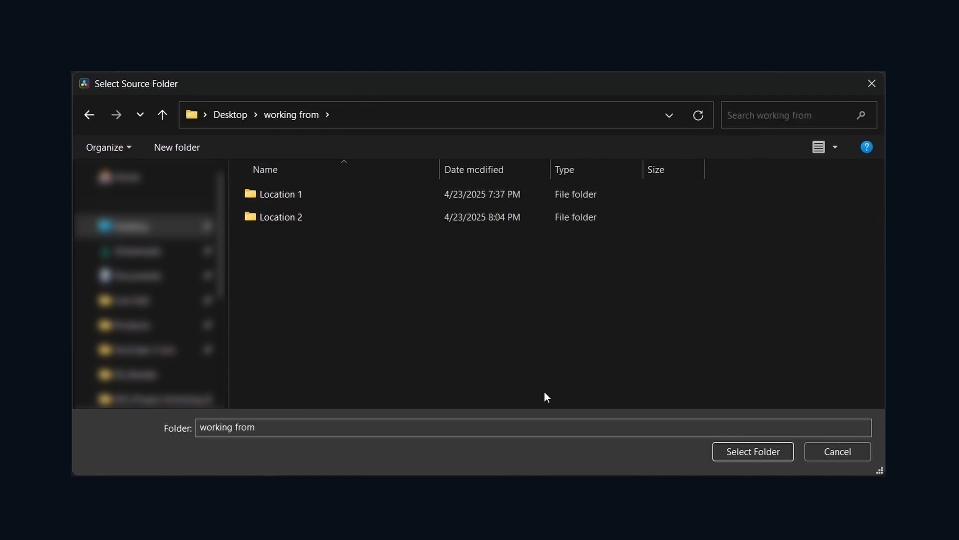
pyautogui.click(751, 452)
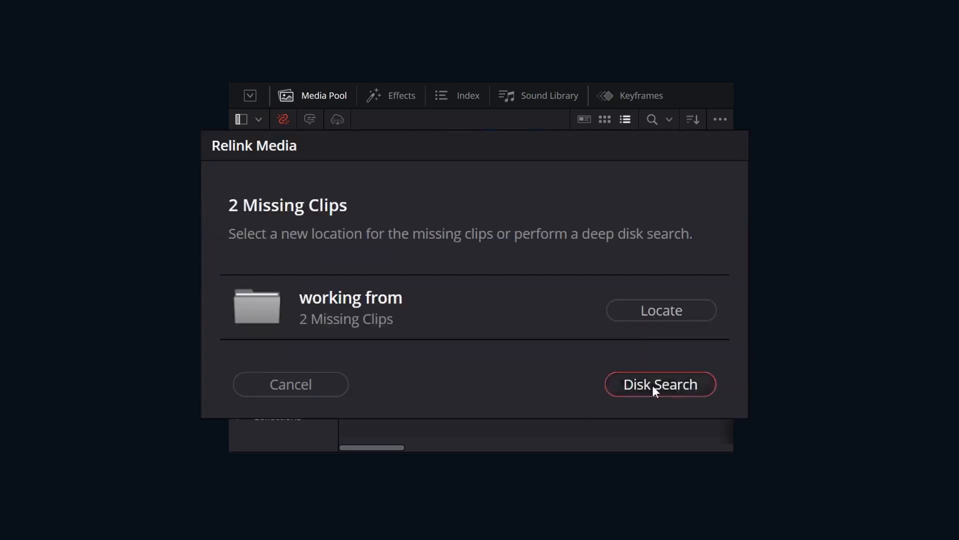
# Run a Disk Search for the missing clips from the Relink Media dialog.
pyautogui.click(660, 384)
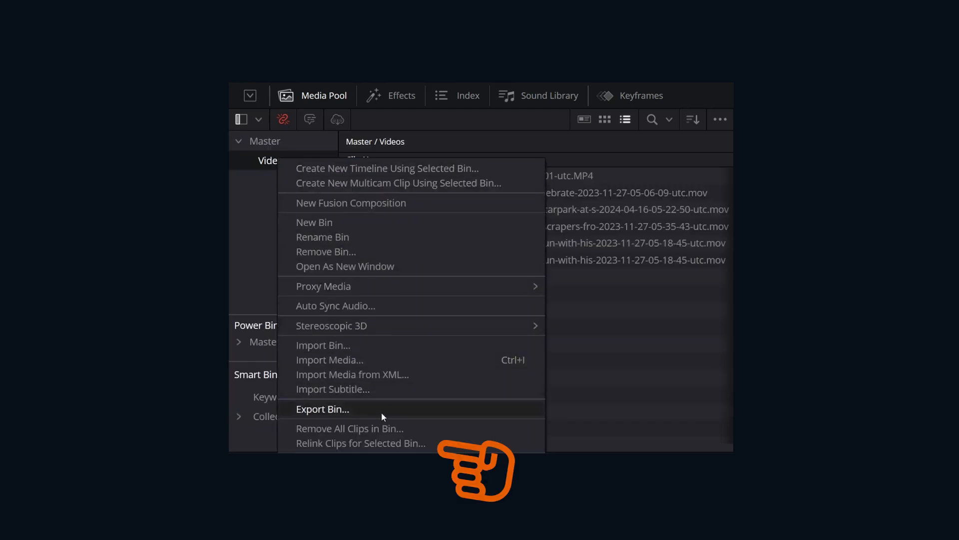
pyautogui.moveTo(408, 447)
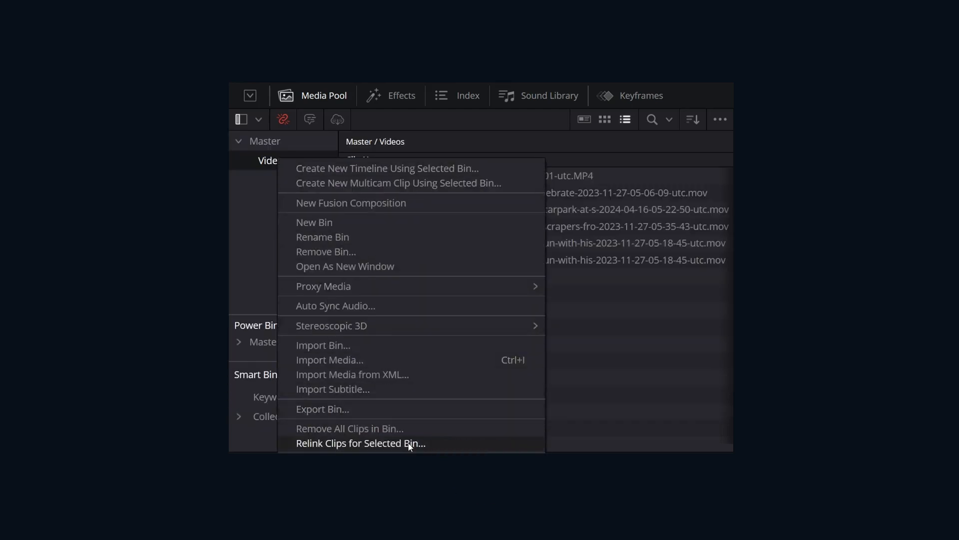
# Relink the Videos bin's clips from the Live Edit folder; none of the 6 found, dismiss the message.
pyautogui.click(359, 442)
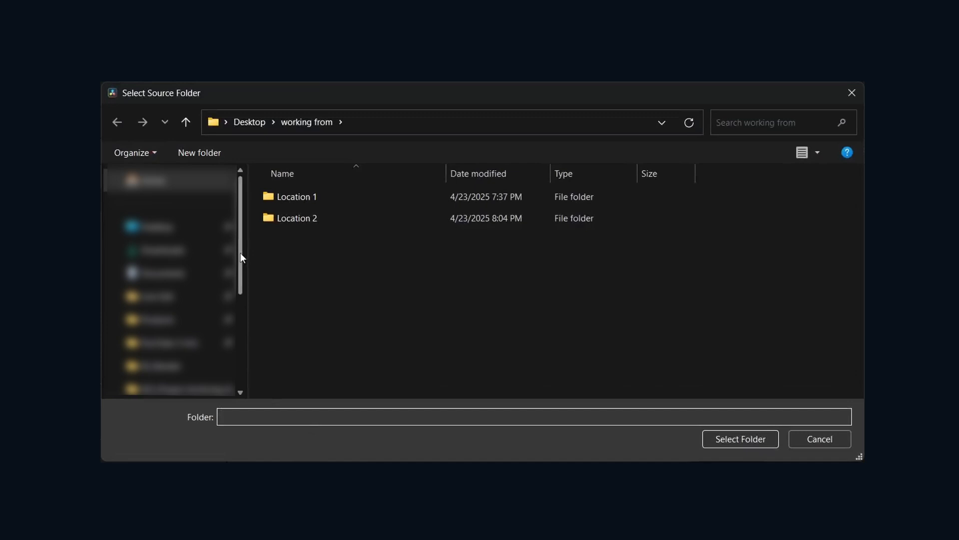
pyautogui.scroll(-3)
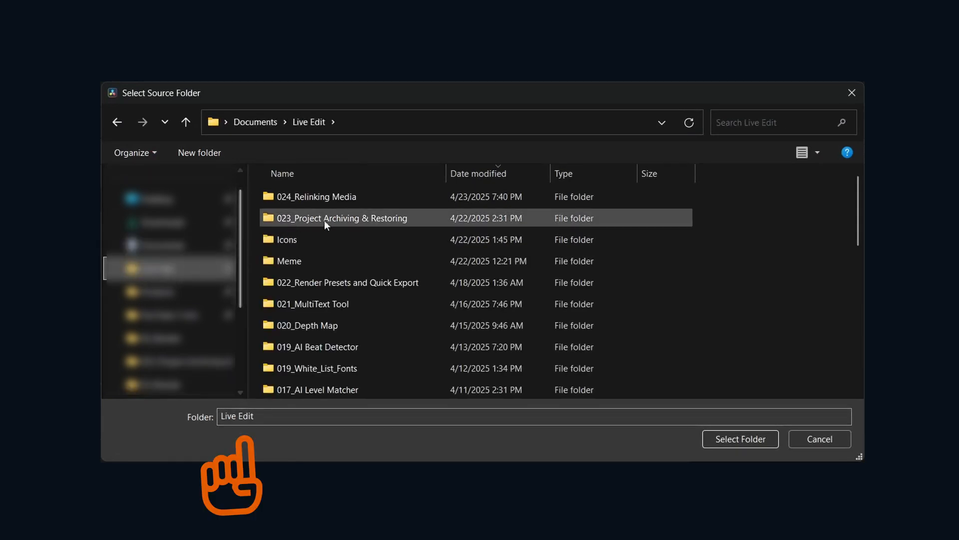
pyautogui.click(740, 439)
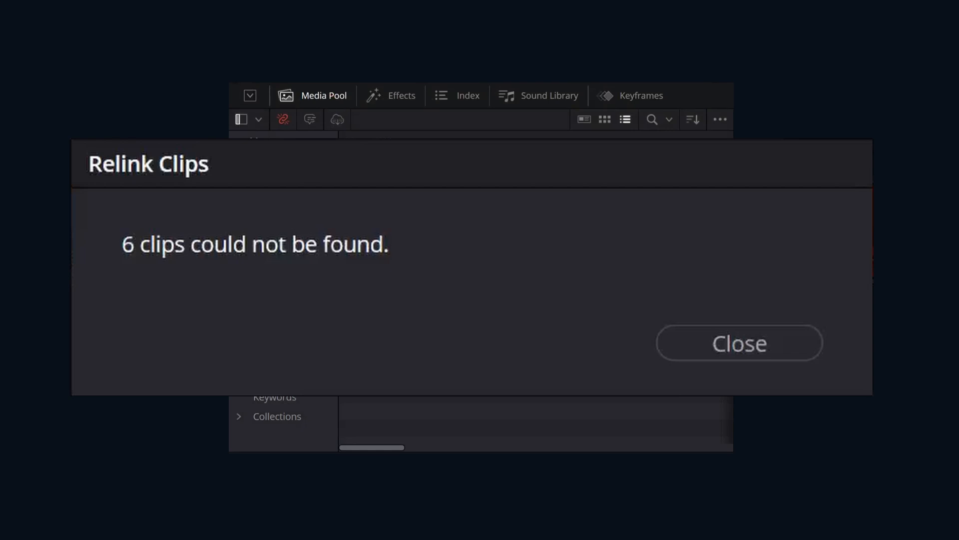
pyautogui.moveTo(683, 358)
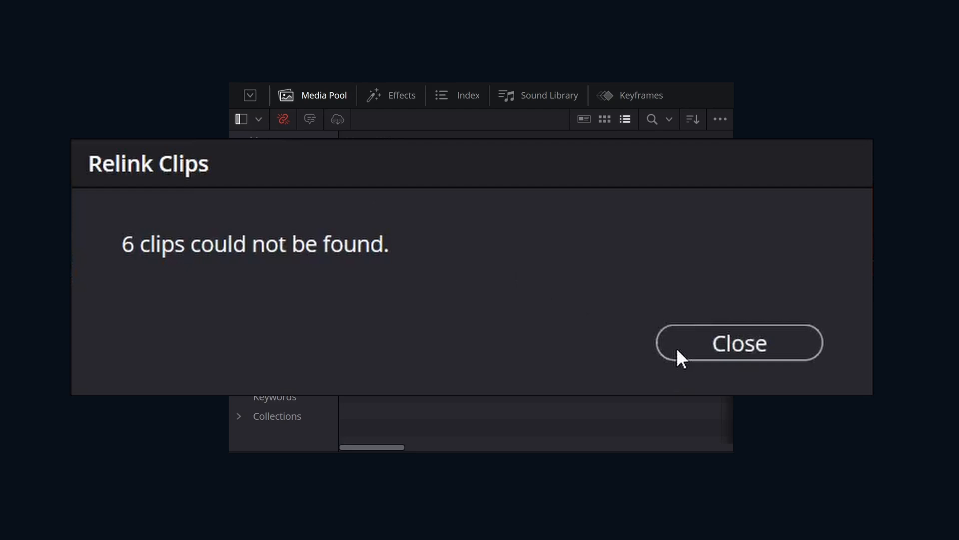
pyautogui.click(738, 343)
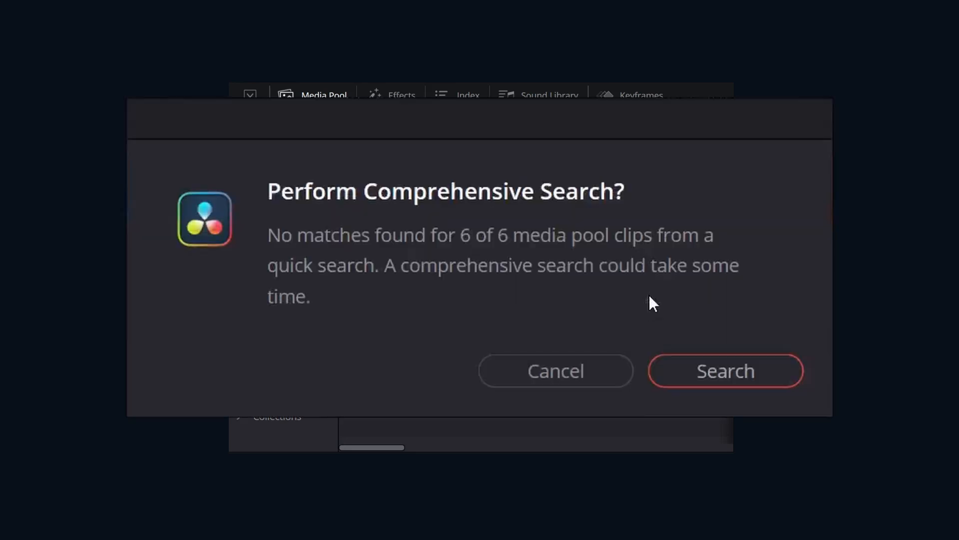
pyautogui.moveTo(648, 307)
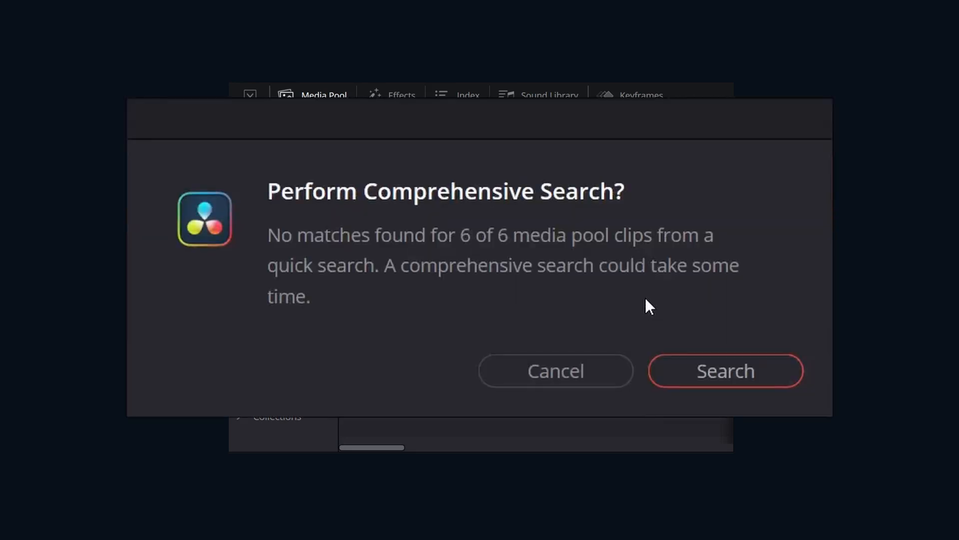
pyautogui.moveTo(454, 258)
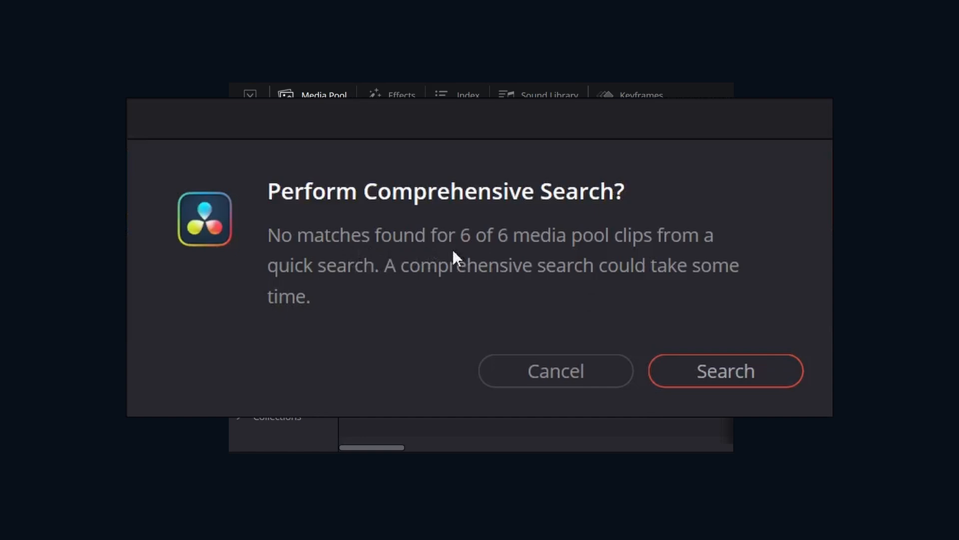
pyautogui.moveTo(395, 297)
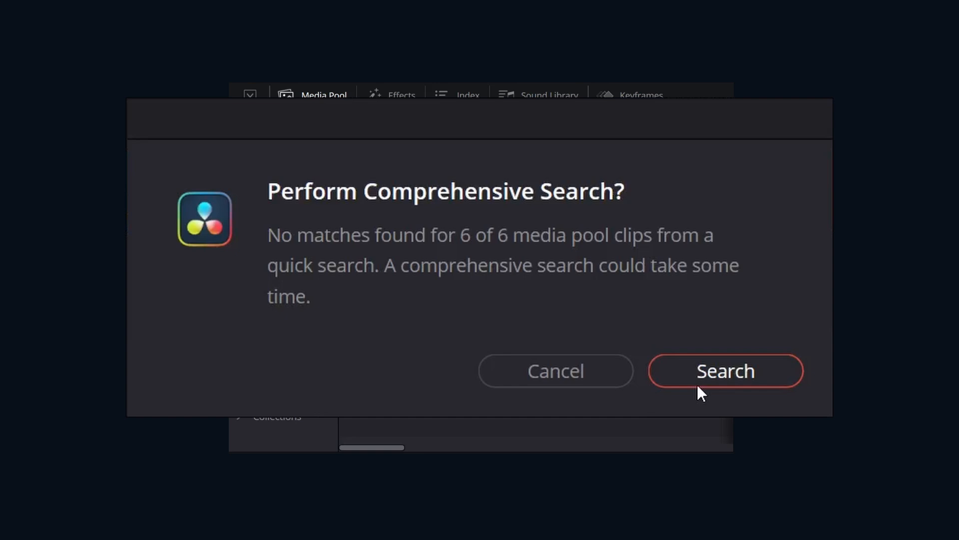
# Run the comprehensive search so all six Videos bin clips relink and none stays offline.
pyautogui.click(726, 371)
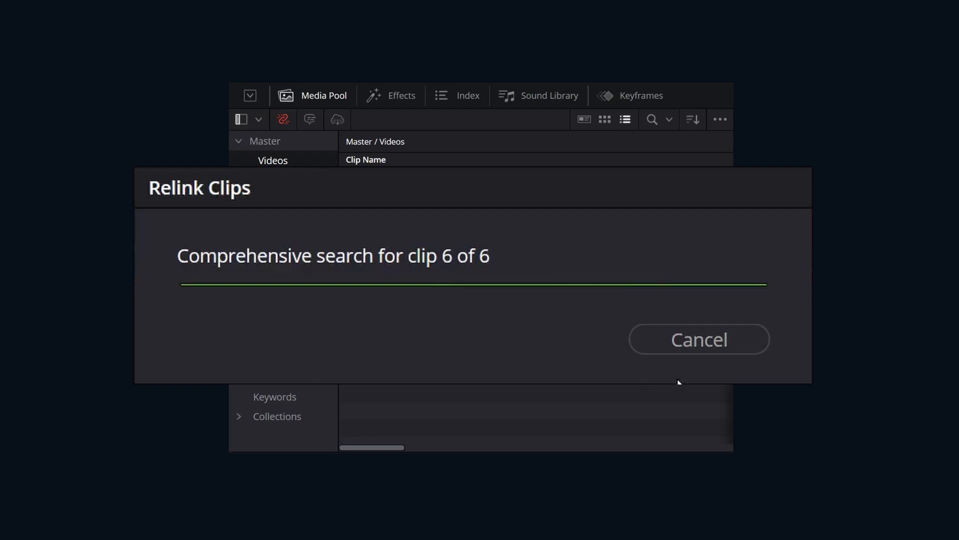
pyautogui.click(699, 339)
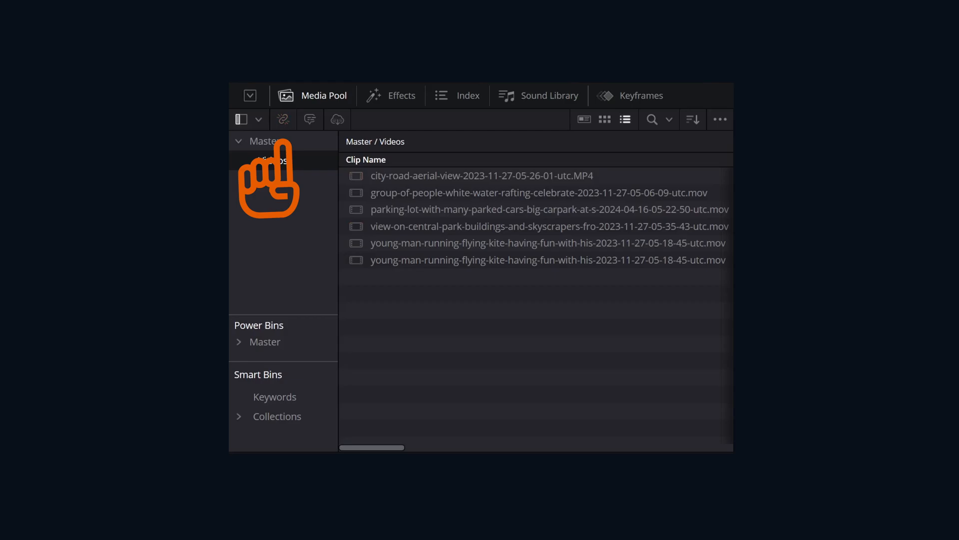